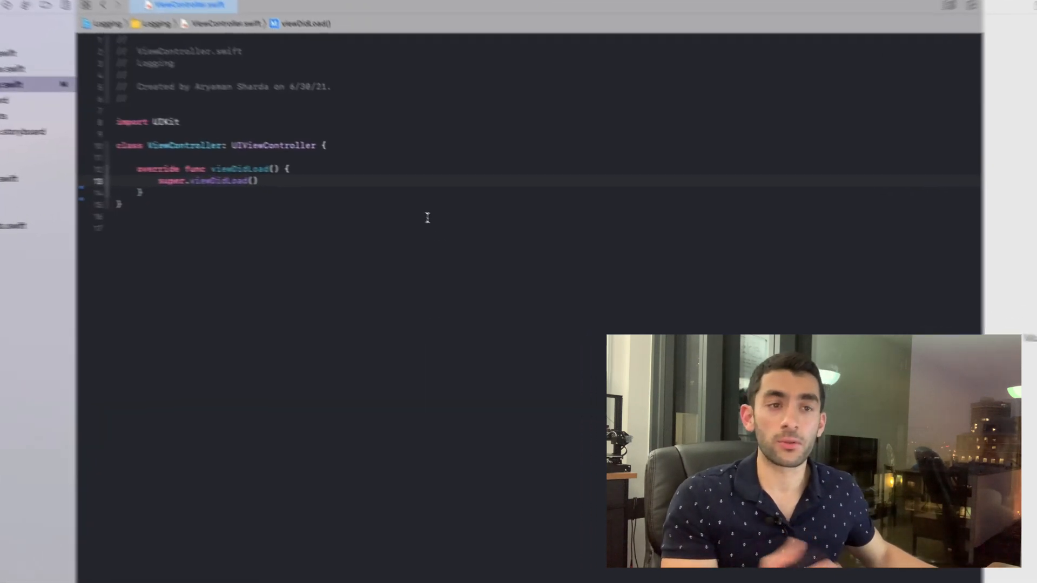
Step: Create the Swift file Log.swift in the Logging project
{"action": "type", "text": "print"}
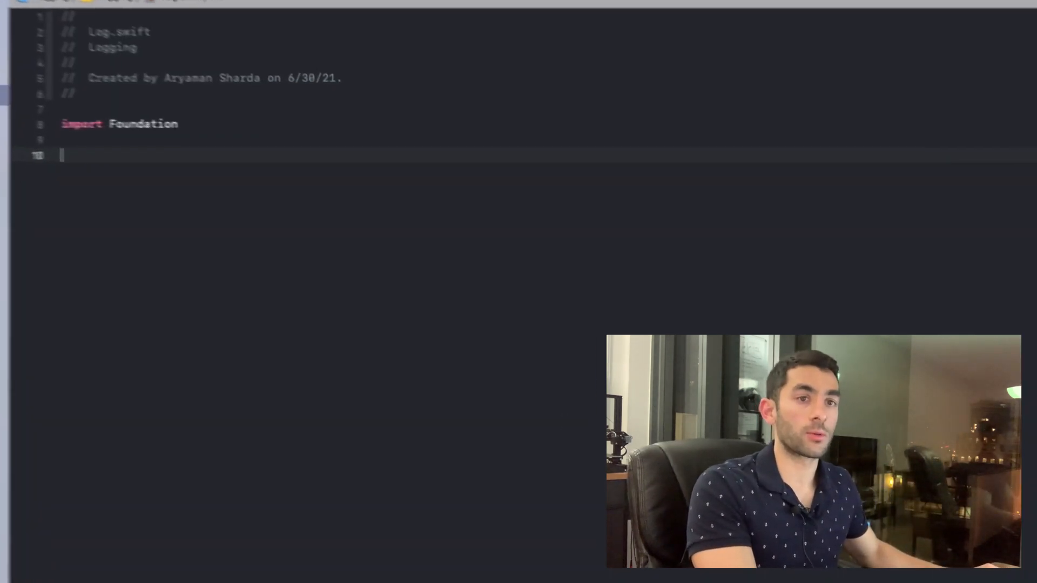
Step: Type enum Log with a nested LogLevel enum holding info, warning and error cases
{"action": "type", "text": "enum Log {"}
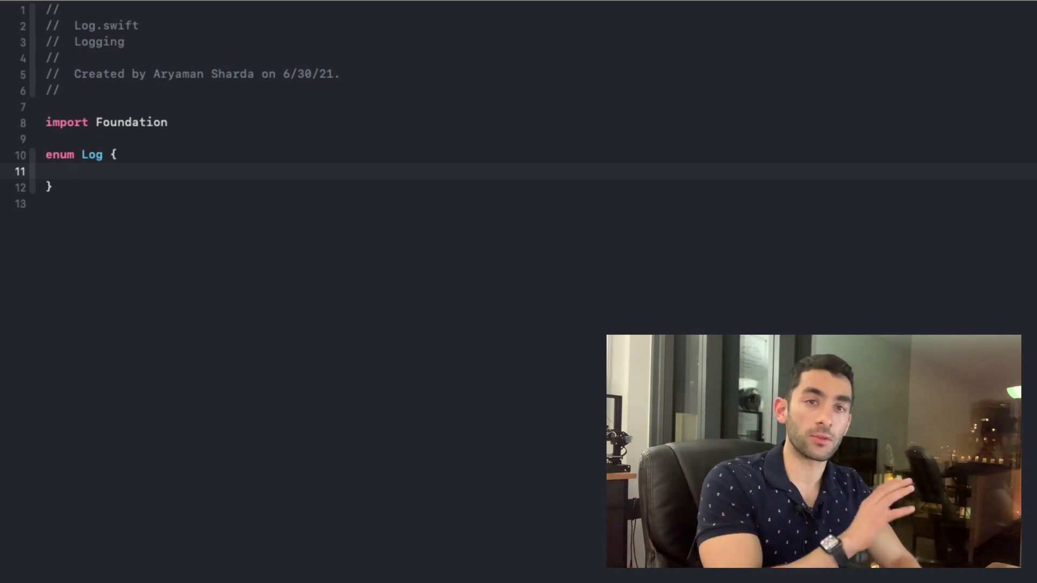
{"action": "type", "text": "enum Log"}
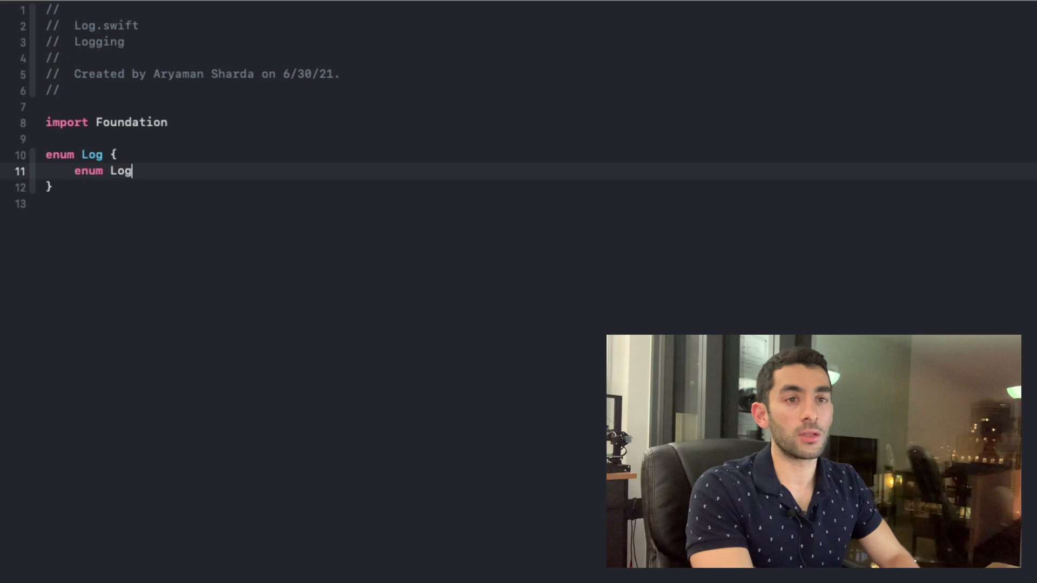
{"action": "type", "text": "Level {"}
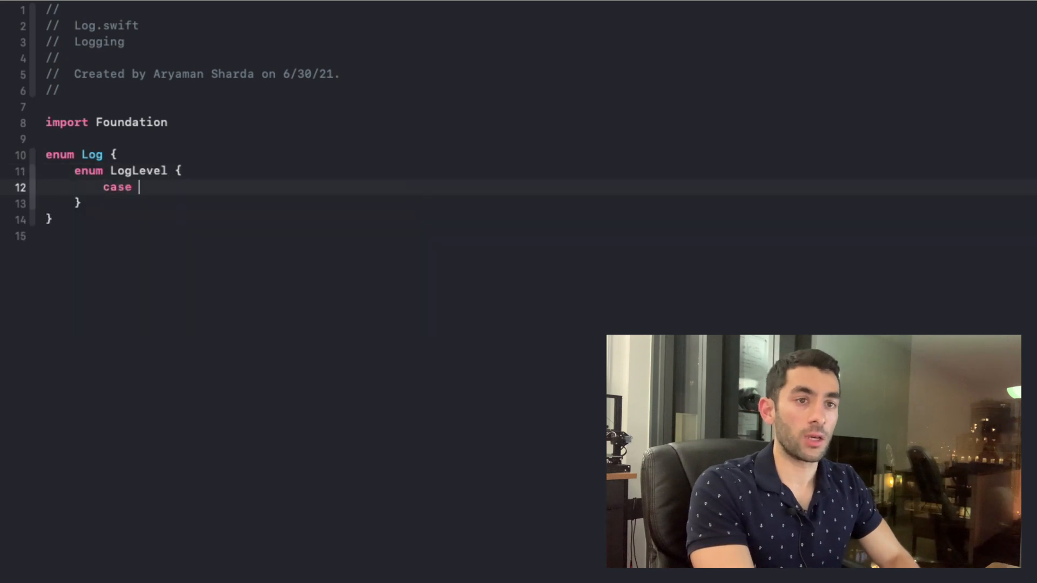
{"action": "type", "text": "info"}
{"action": "type", "text": "case warn"}
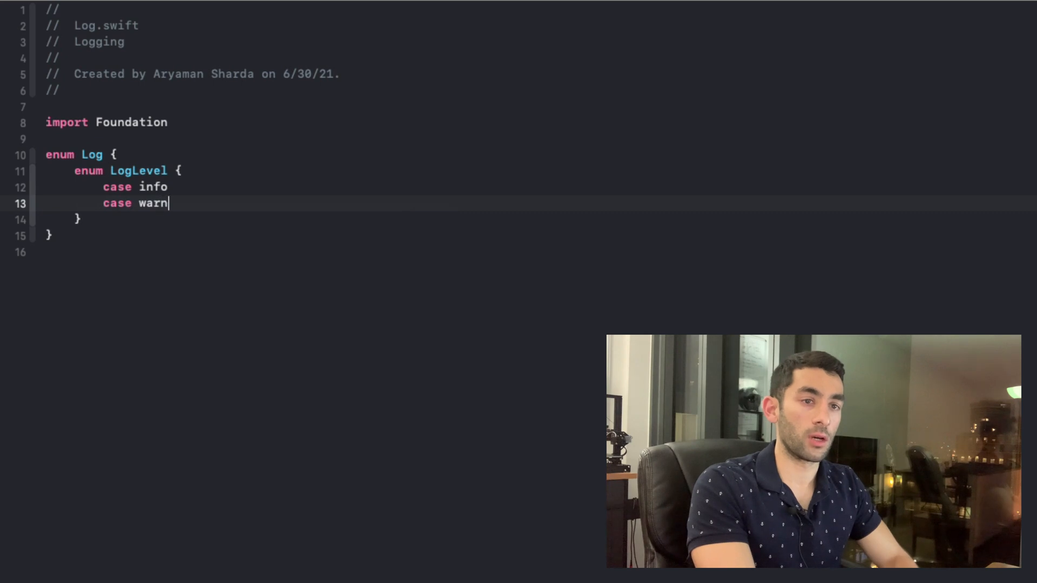
{"action": "type", "text": "ing"}
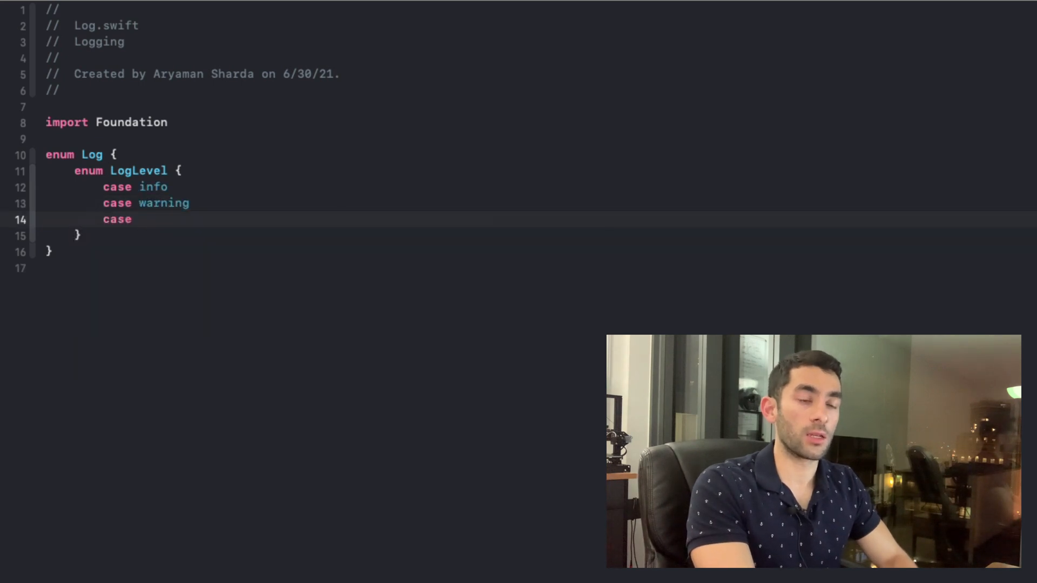
{"action": "type", "text": "error"}
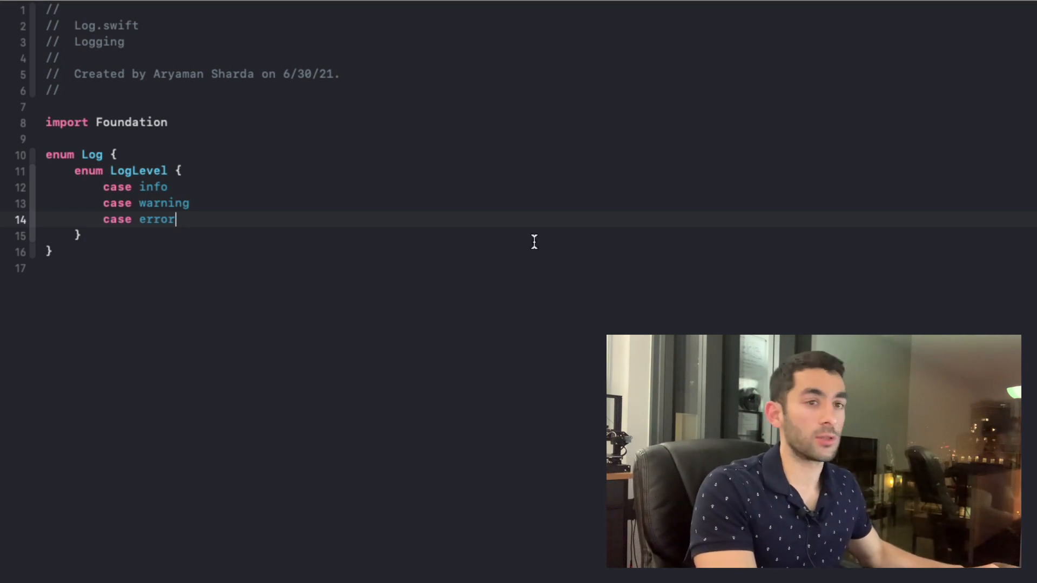
Step: Add fileprivate var prefix: String returning "INFO", "WARN ⚠️" and "ALERT ❌"
{"action": "type", "text": "fileprivate var prefix: String {"}
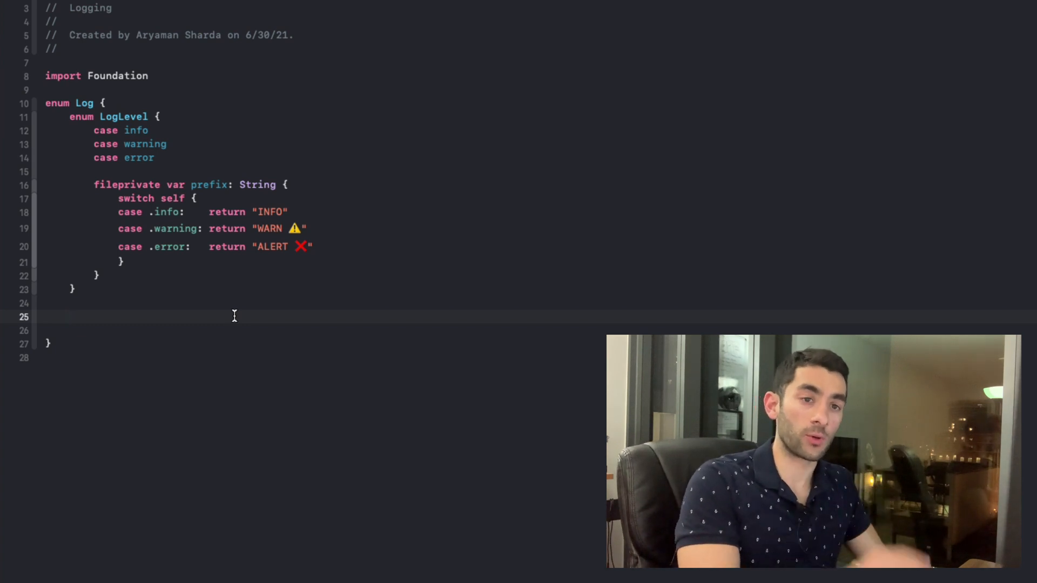
Step: Type struct Context with let file: String, function: String and line: Int
{"action": "type", "text": "struct Context {"}
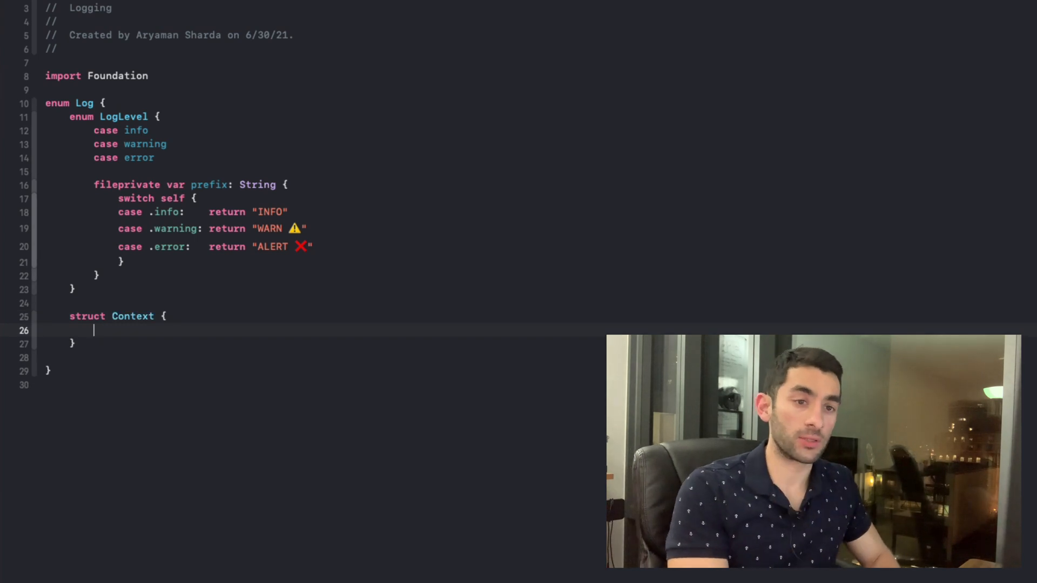
{"action": "type", "text": "let file:"}
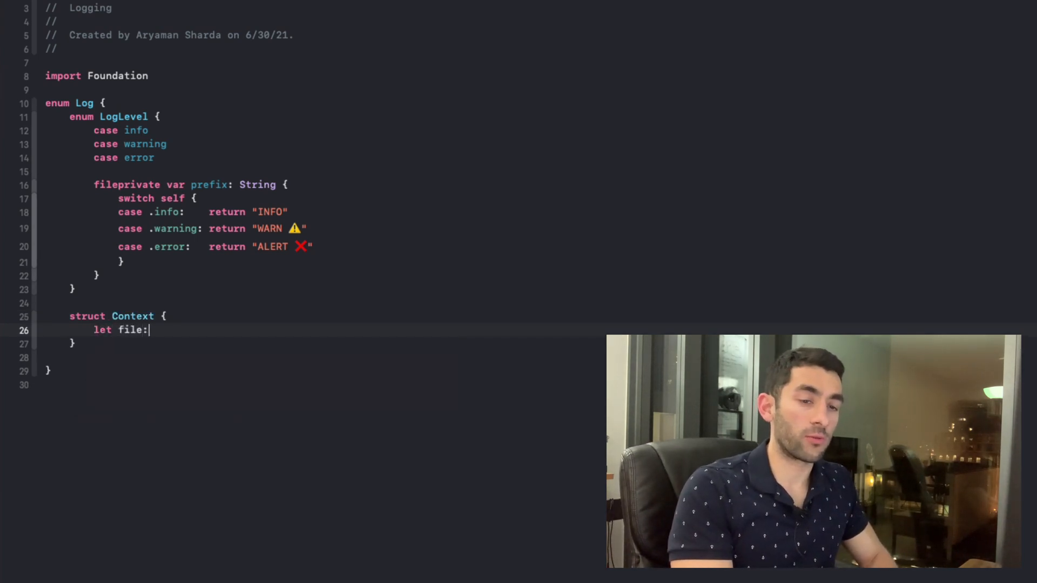
{"action": "type", "text": "String"}
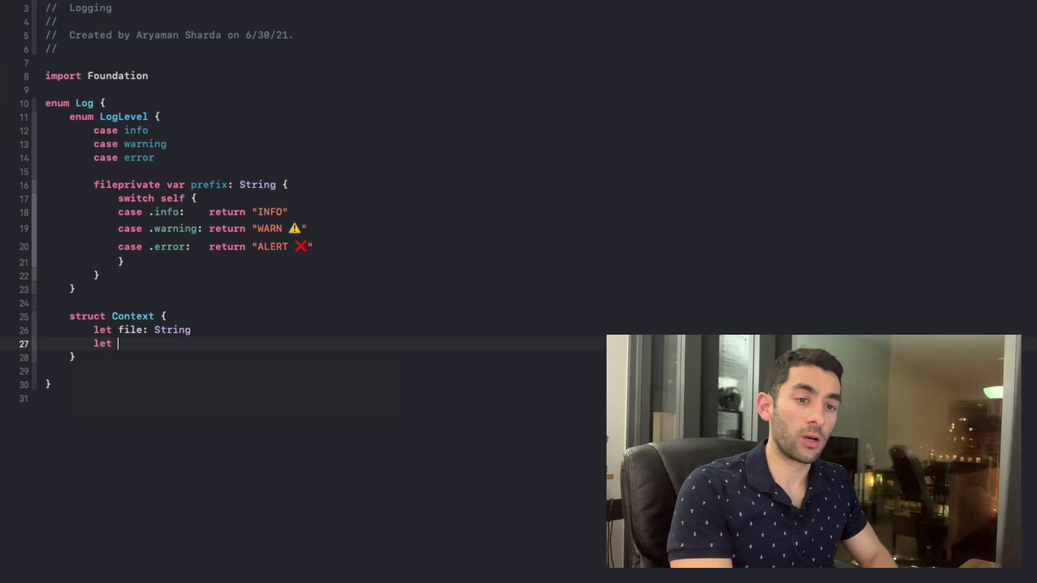
{"action": "type", "text": "function: String"}
{"action": "type", "text": "let l"}
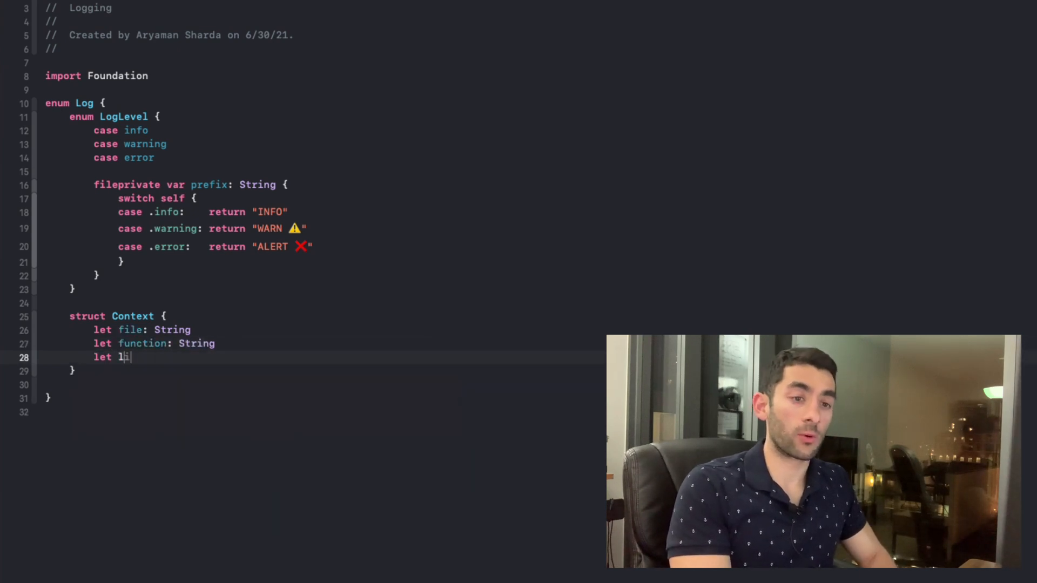
{"action": "type", "text": "ine: Int"}
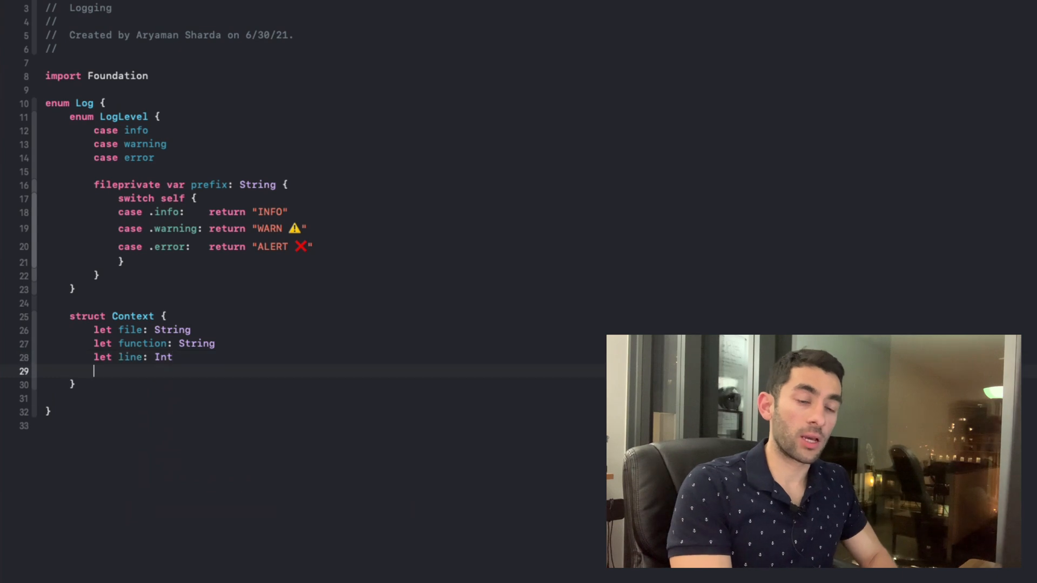
{"action": "type", "text": "var"}
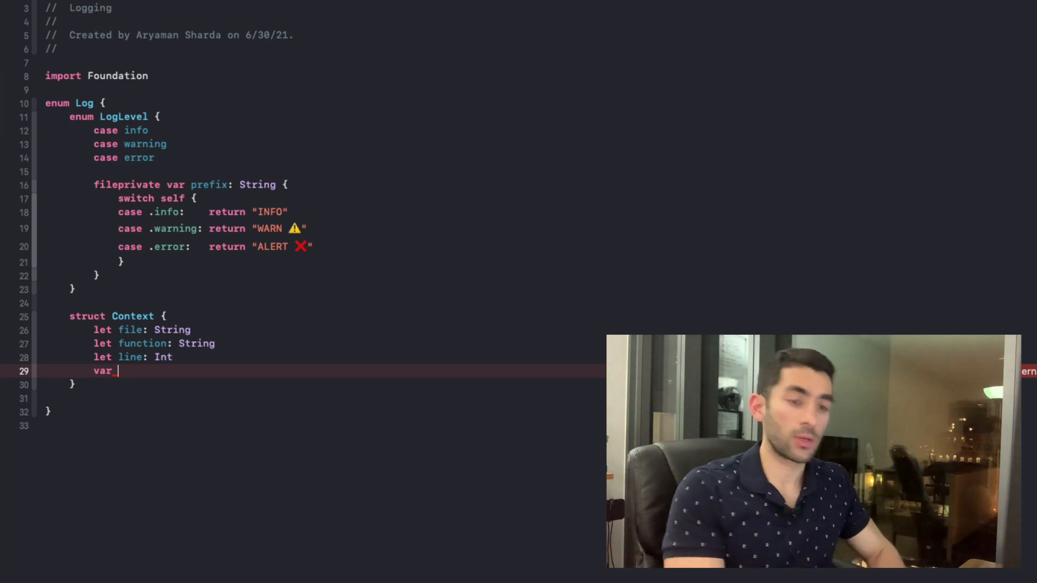
Step: Add a description String property built from the file's last path component, line and function
{"action": "type", "text": "description: STring {"}
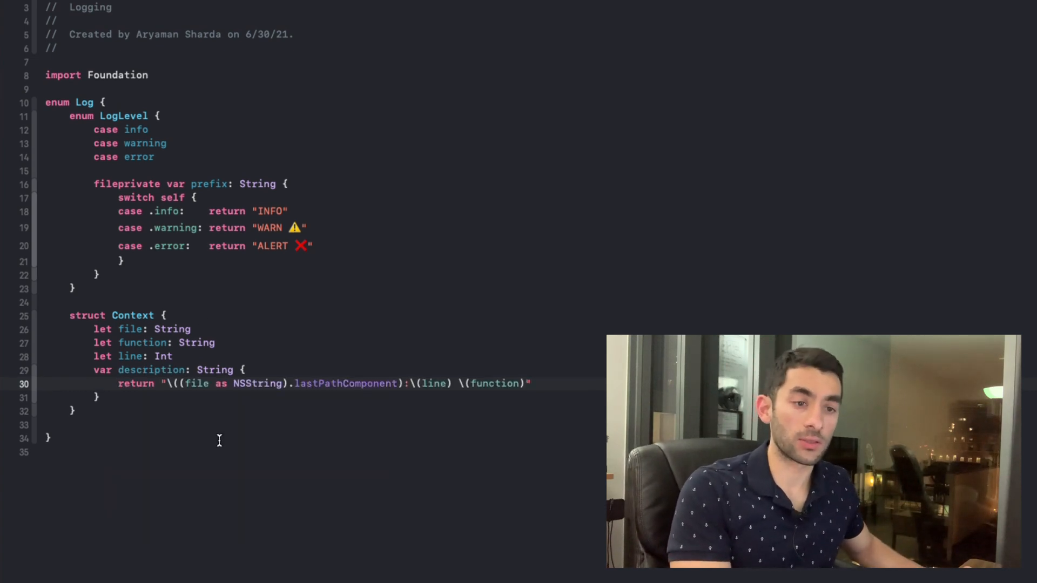
{"action": "double_click", "coordinate": [196, 384]}
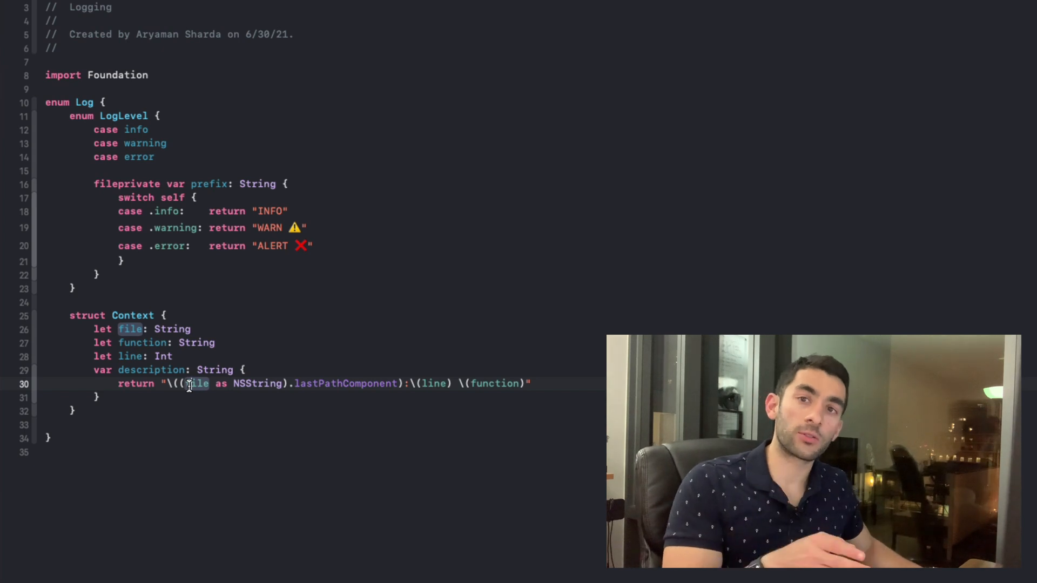
{"action": "double_click", "coordinate": [345, 383]}
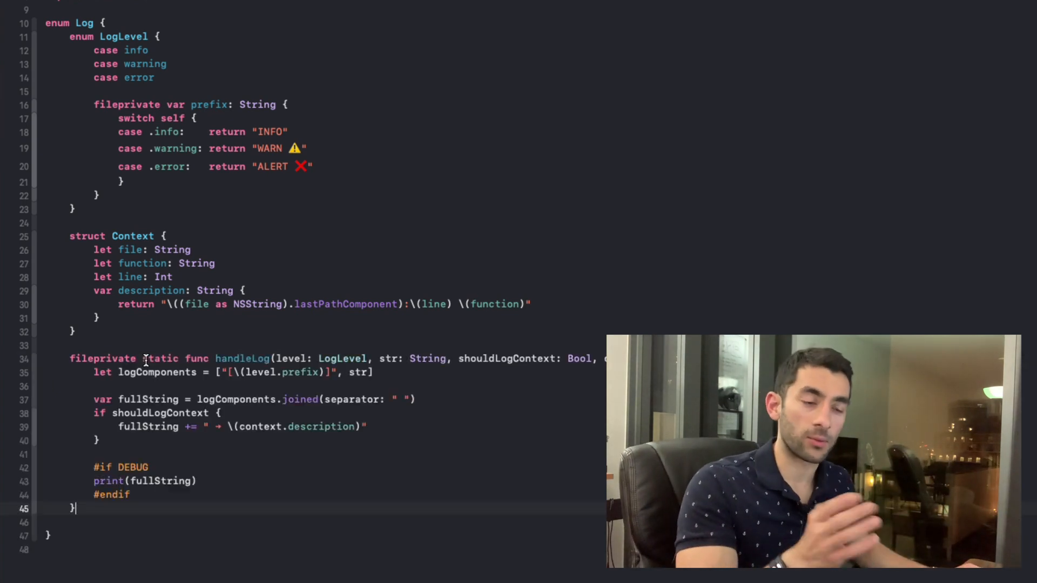
{"action": "scroll", "scroll_direction": "down", "scroll_amount": 3}
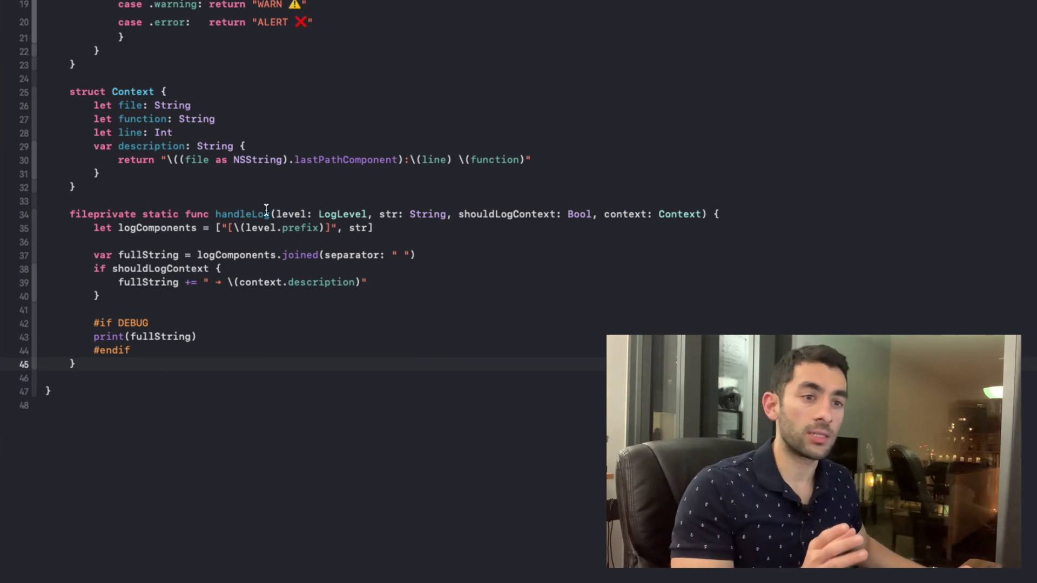
{"action": "double_click", "coordinate": [343, 214]}
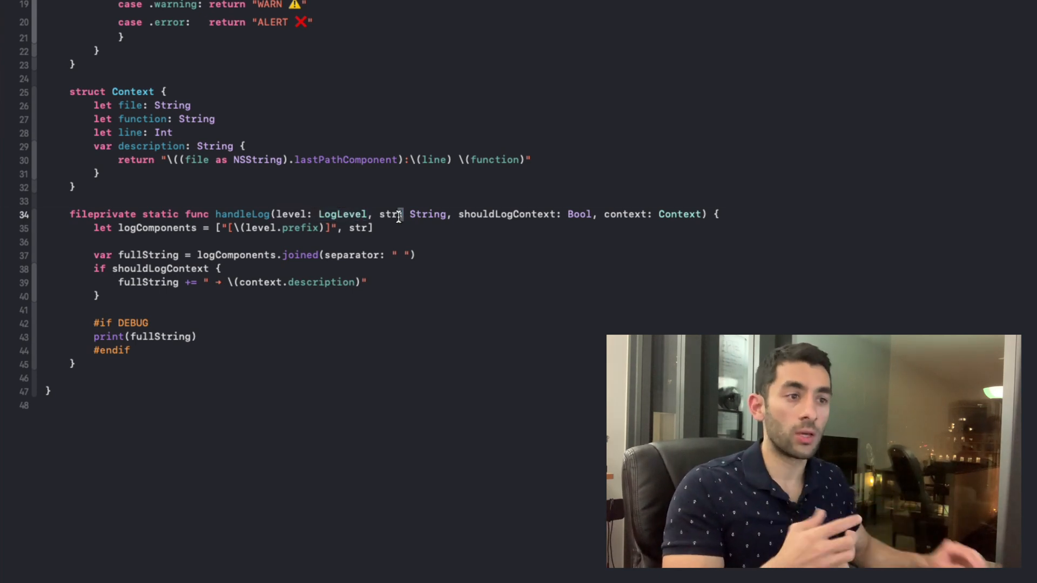
{"action": "double_click", "coordinate": [506, 214]}
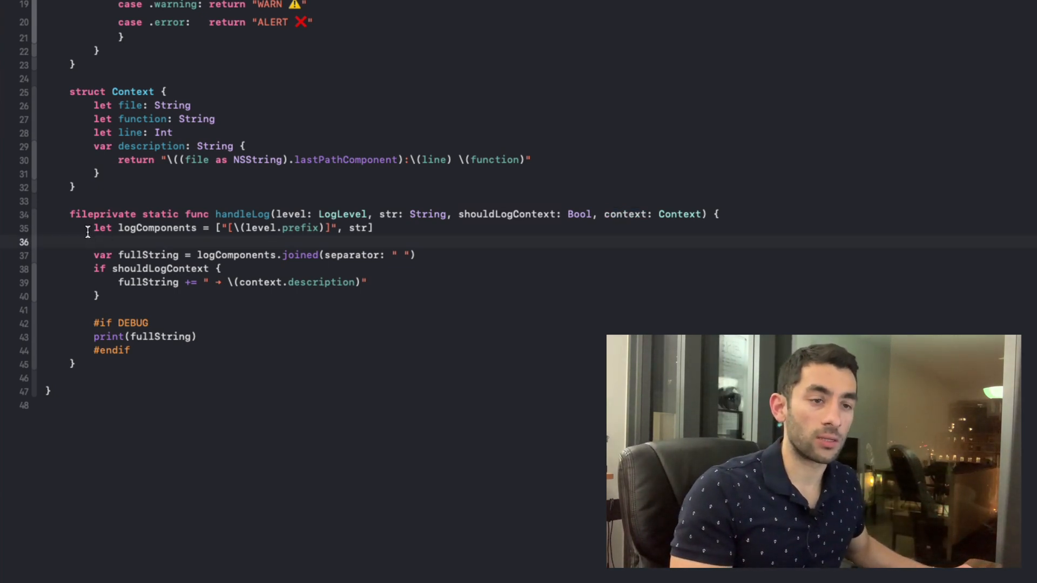
{"action": "double_click", "coordinate": [299, 228]}
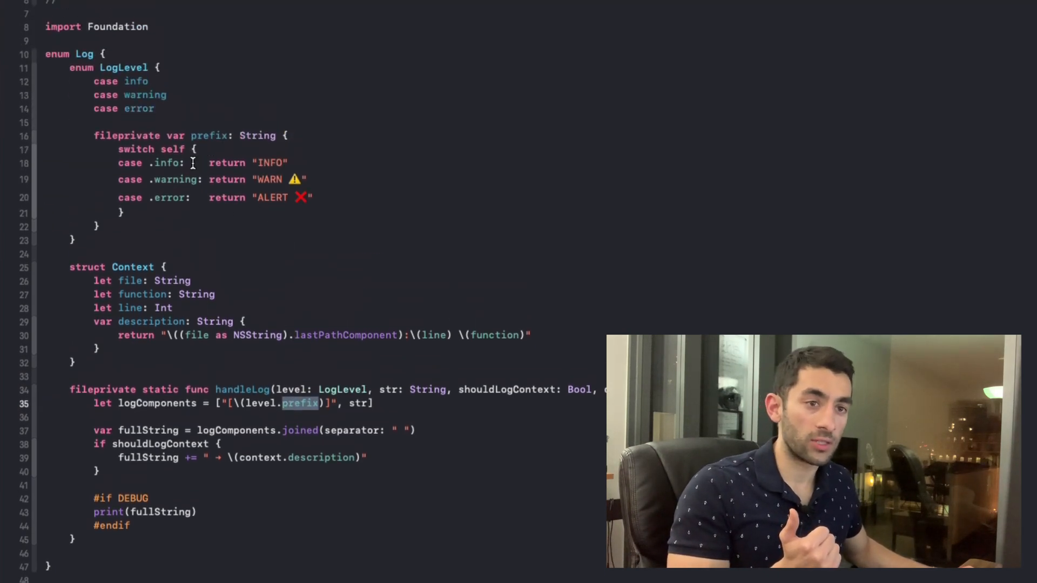
{"action": "left_click_drag", "start_coordinate": [117, 162], "coordinate": [313, 197]}
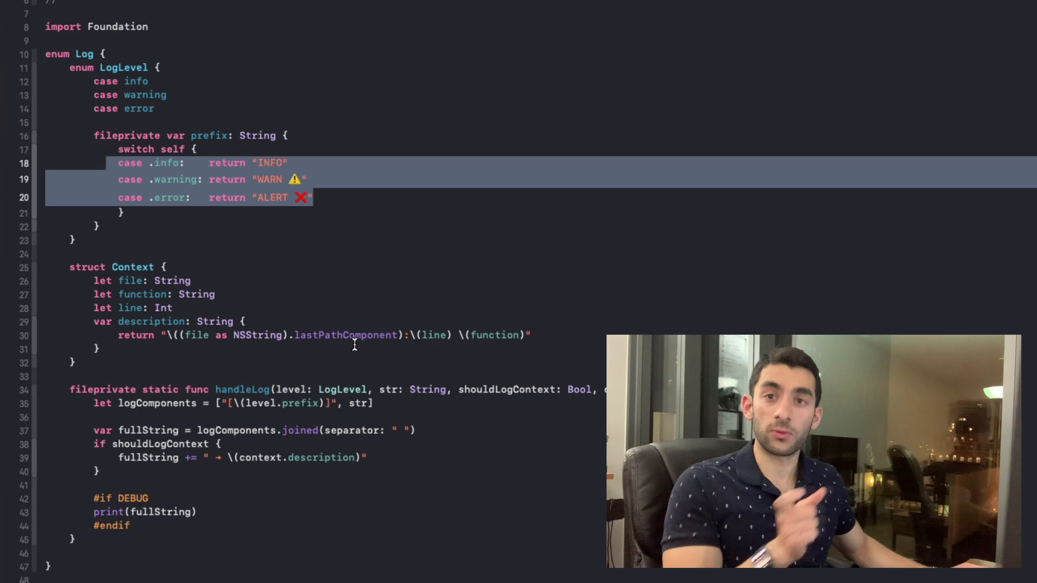
{"action": "scroll", "scroll_direction": "down", "scroll_amount": 3}
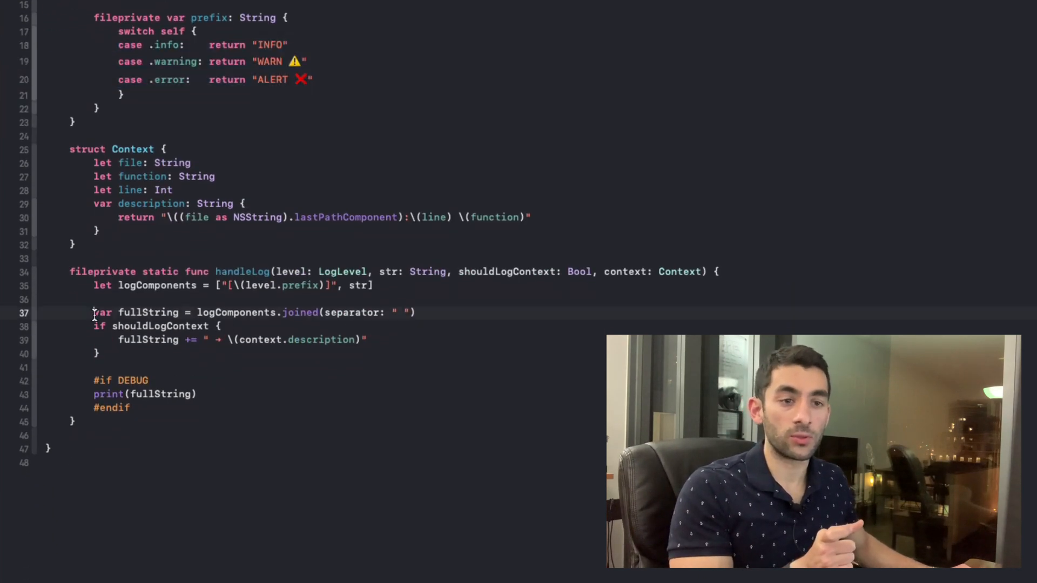
{"action": "left_click_drag", "start_coordinate": [93, 312], "coordinate": [99, 353]}
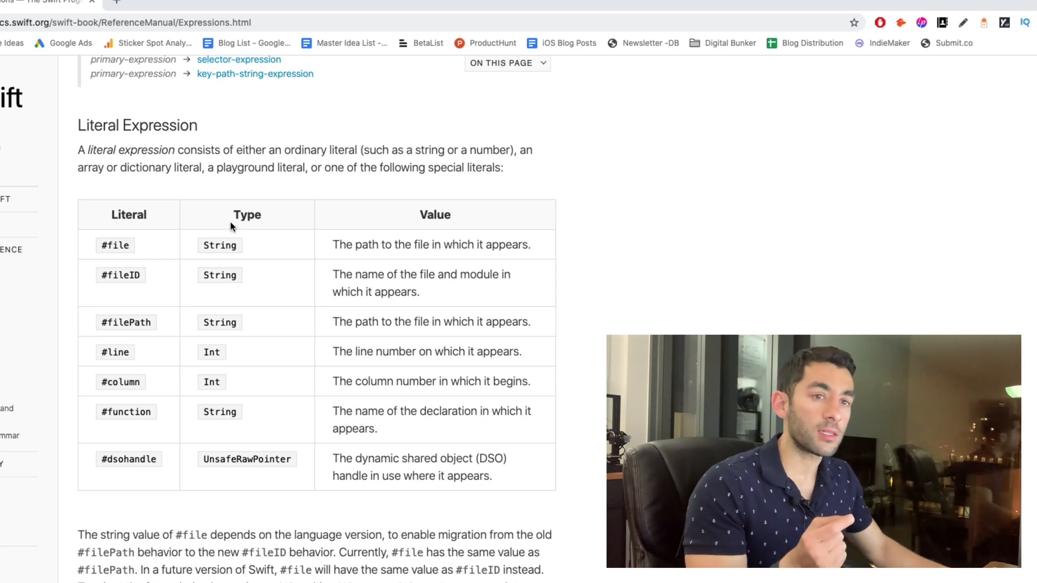
Step: Select an entry in the Literal Expression table of the Swift Expressions page
{"action": "double_click", "coordinate": [115, 246]}
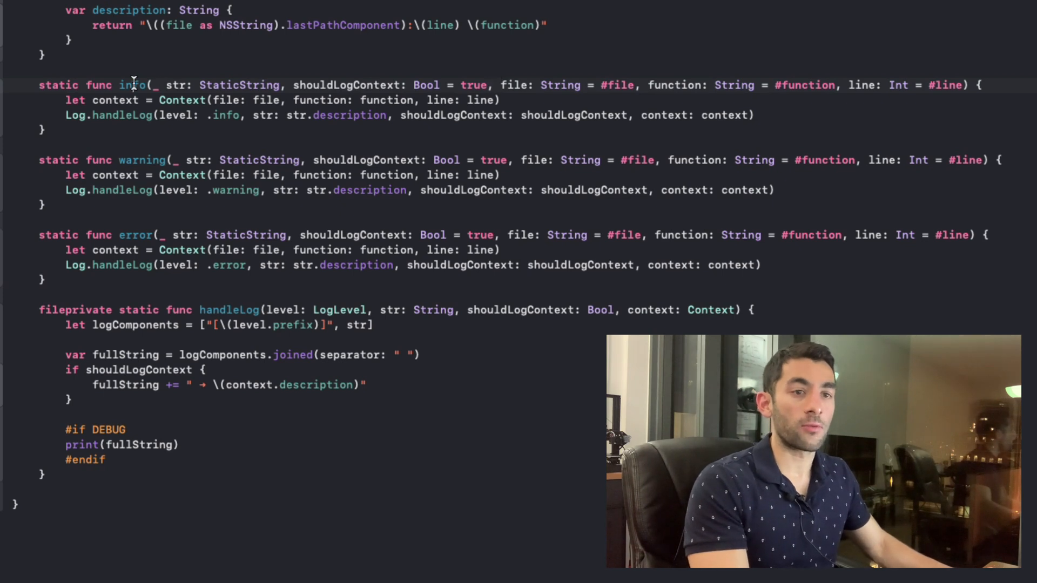
{"action": "double_click", "coordinate": [133, 85]}
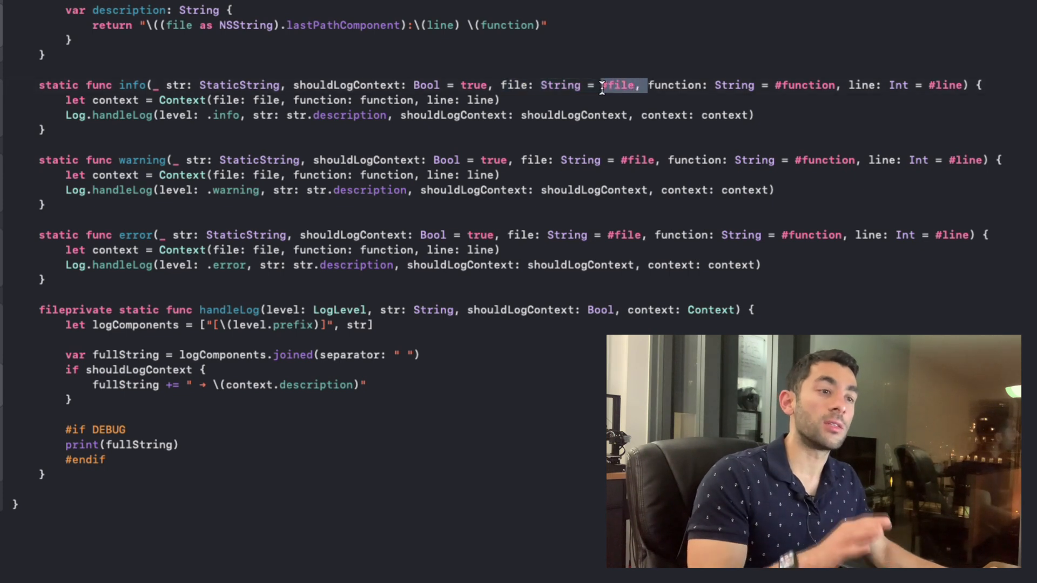
{"action": "double_click", "coordinate": [129, 84]}
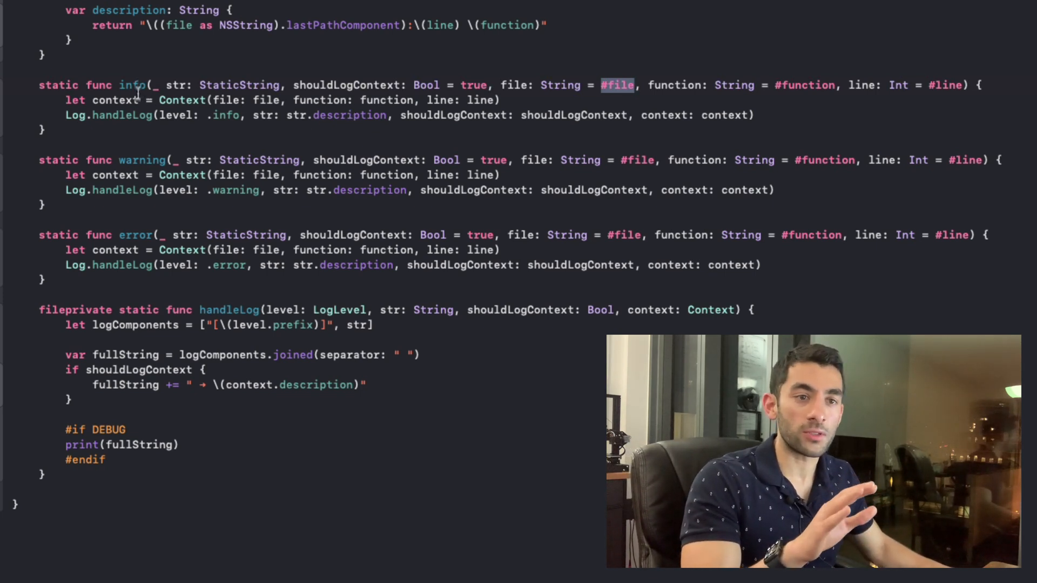
{"action": "mouse_move", "coordinate": [240, 265]}
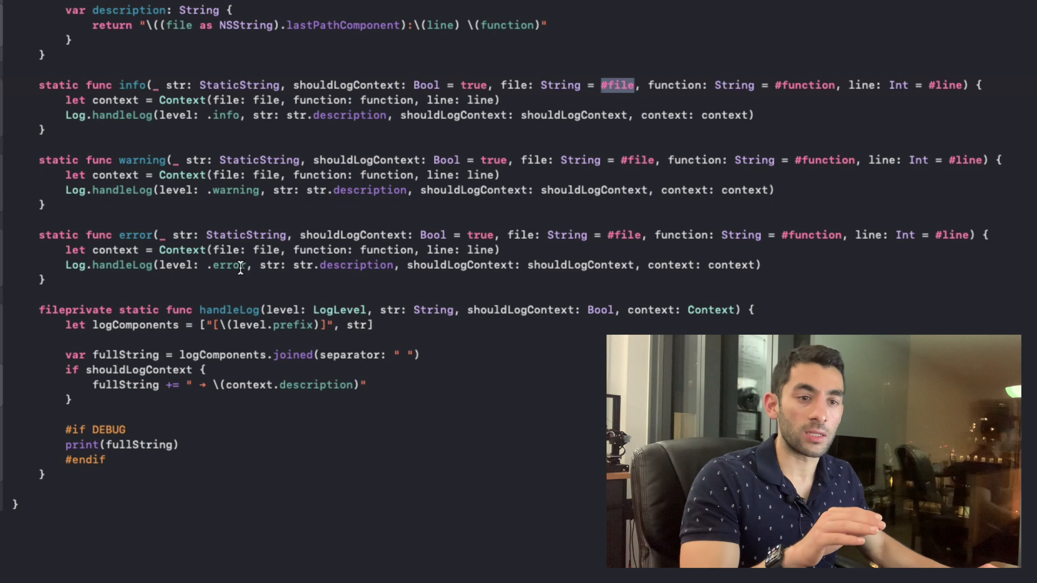
{"action": "double_click", "coordinate": [228, 265]}
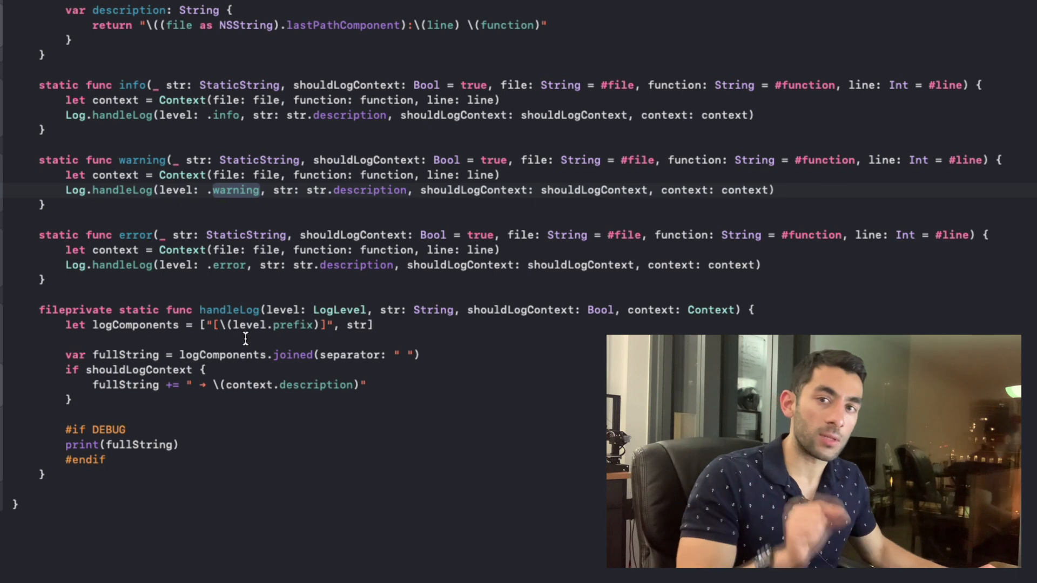
{"action": "double_click", "coordinate": [293, 325]}
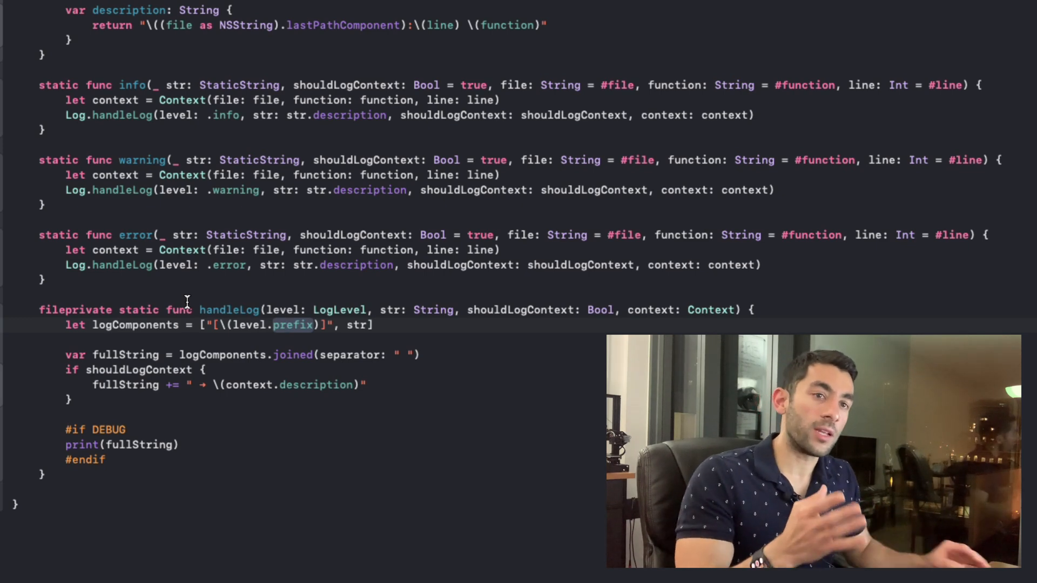
{"action": "scroll", "scroll_direction": "down", "scroll_amount": 3}
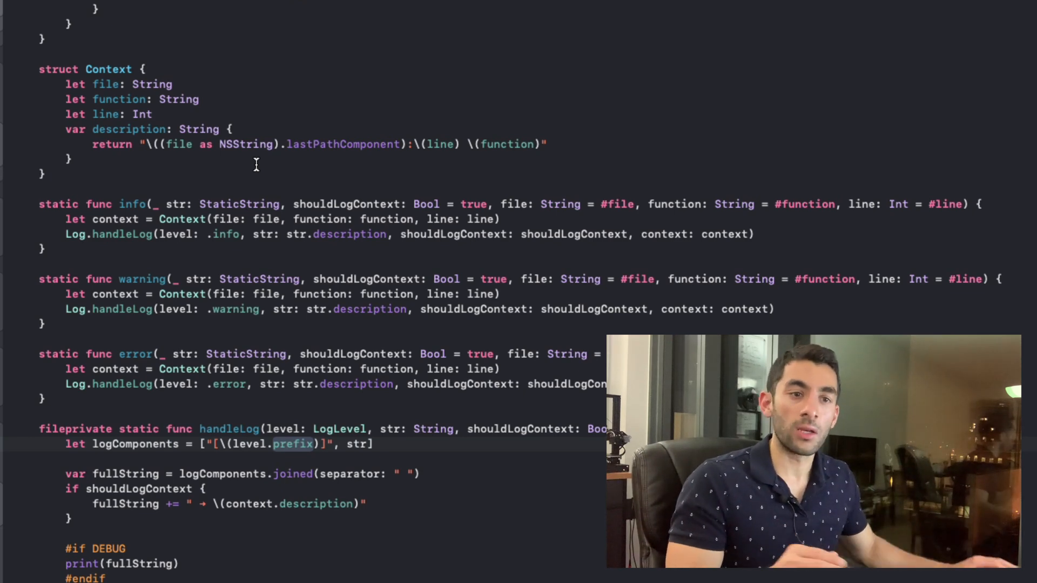
{"action": "scroll", "scroll_direction": "down", "scroll_amount": 3}
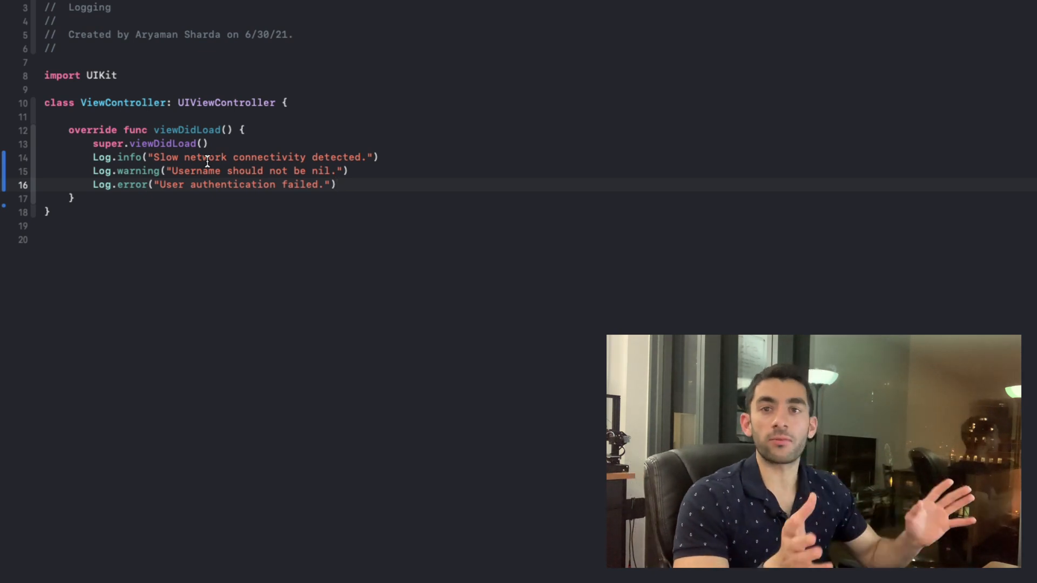
Step: Build and run, then select the file, line and function context in the console output
{"action": "key", "text": "Cmd+B"}
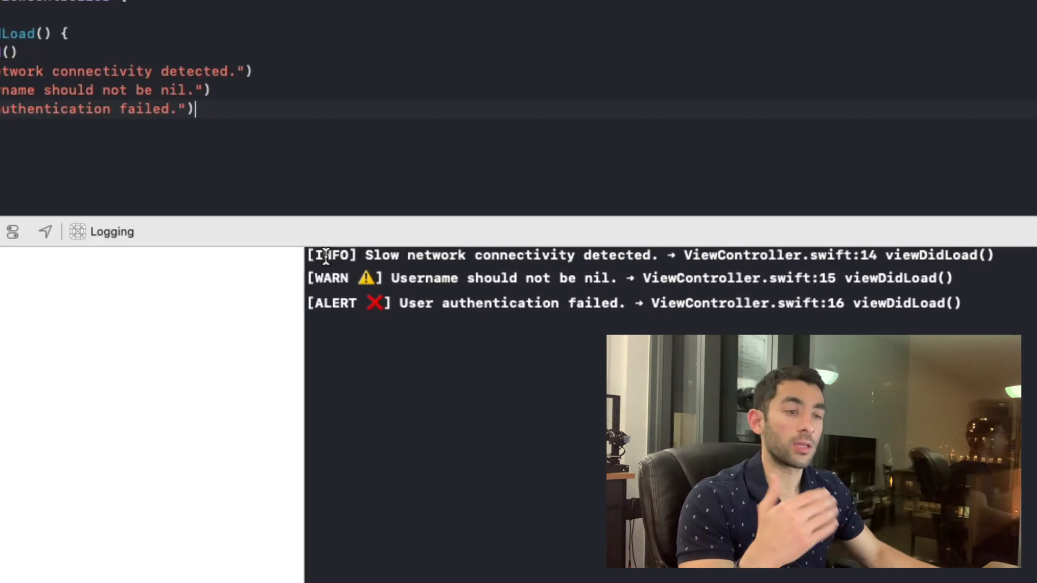
{"action": "mouse_move", "coordinate": [324, 255]}
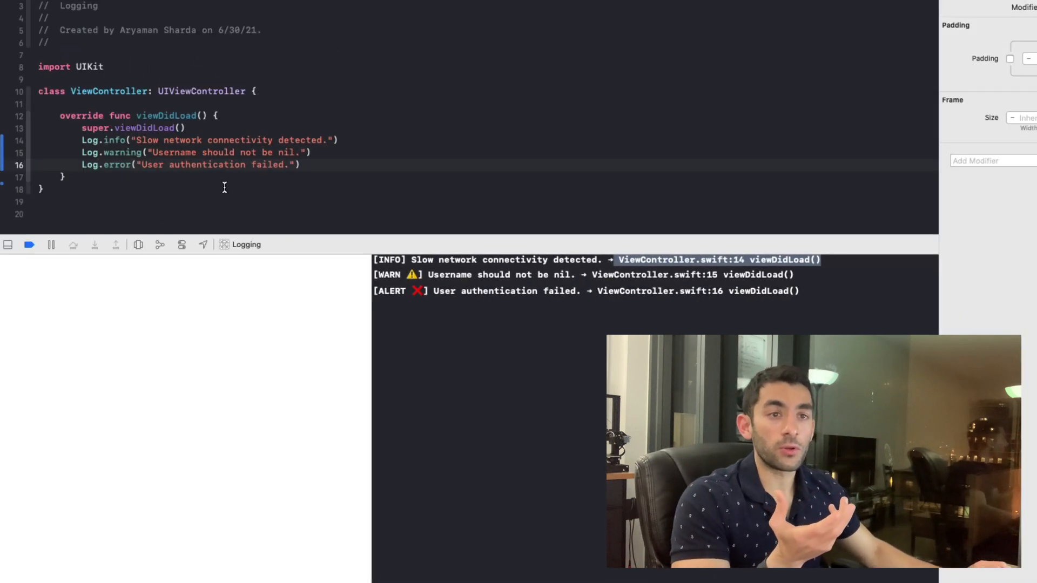
{"action": "left_click_drag", "start_coordinate": [82, 139], "coordinate": [299, 165]}
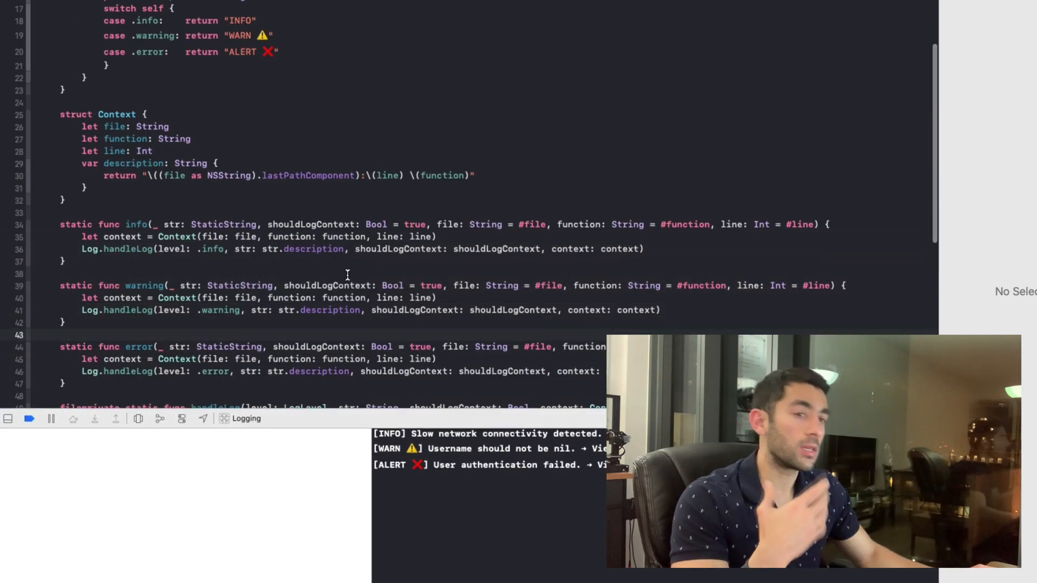
{"action": "scroll", "scroll_direction": "down", "scroll_amount": 3}
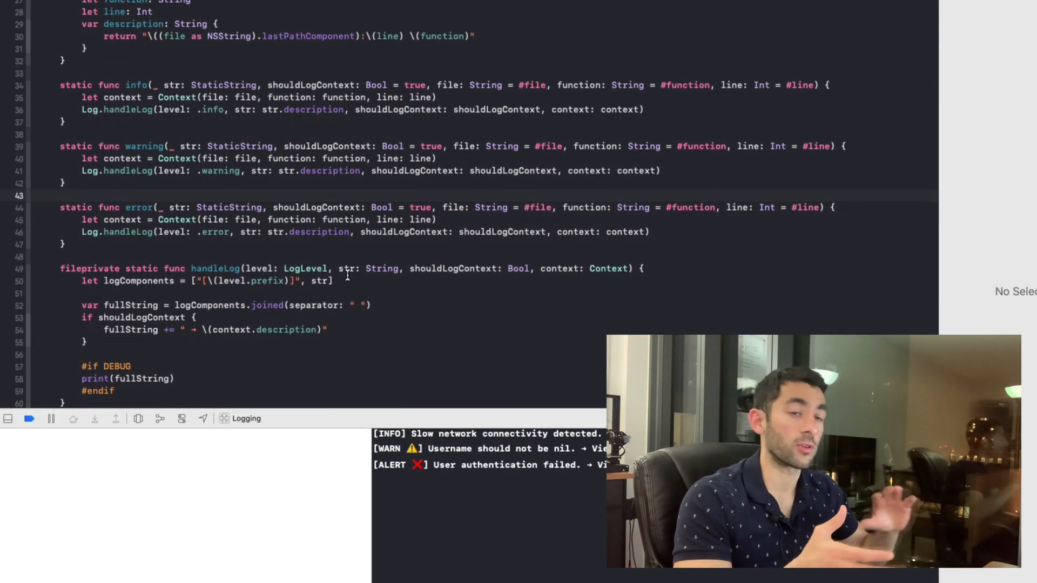